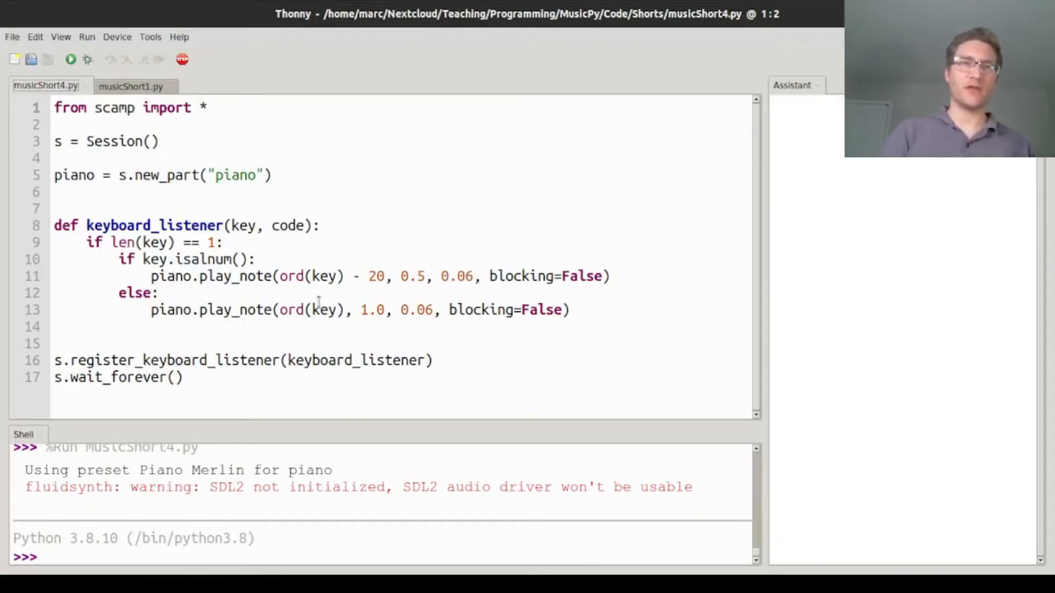
Switch to musicShort1.py and highlight the text string that gets played
left_click(131, 86)
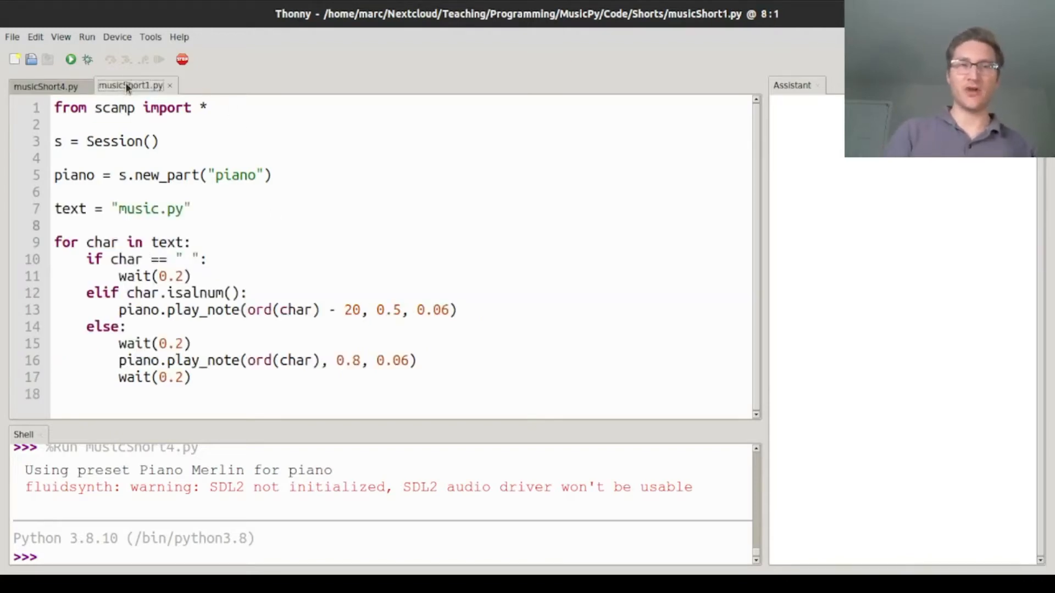
left_click(115, 209)
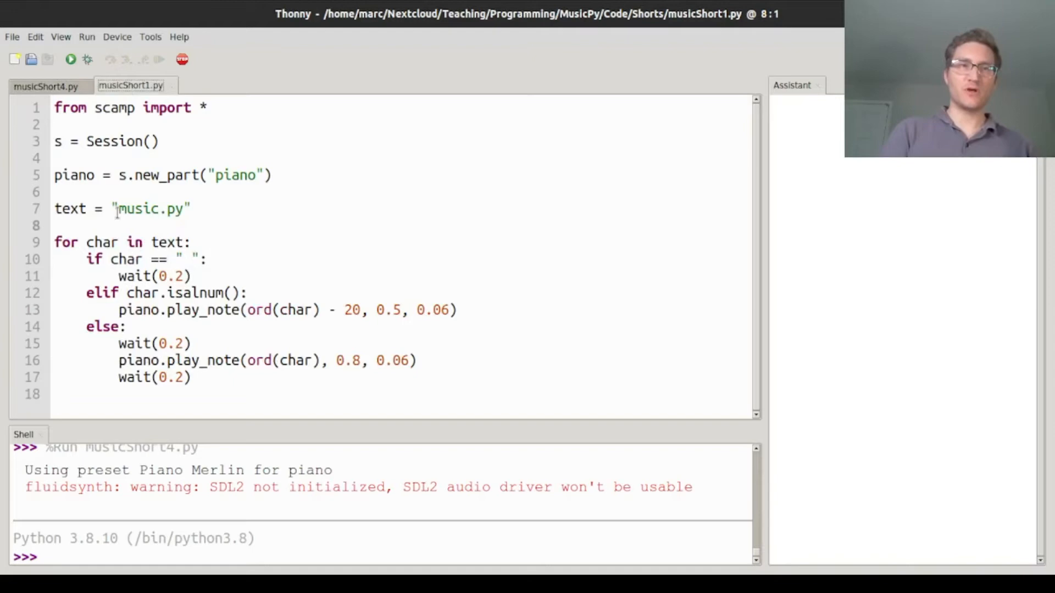
triple_click(123, 208)
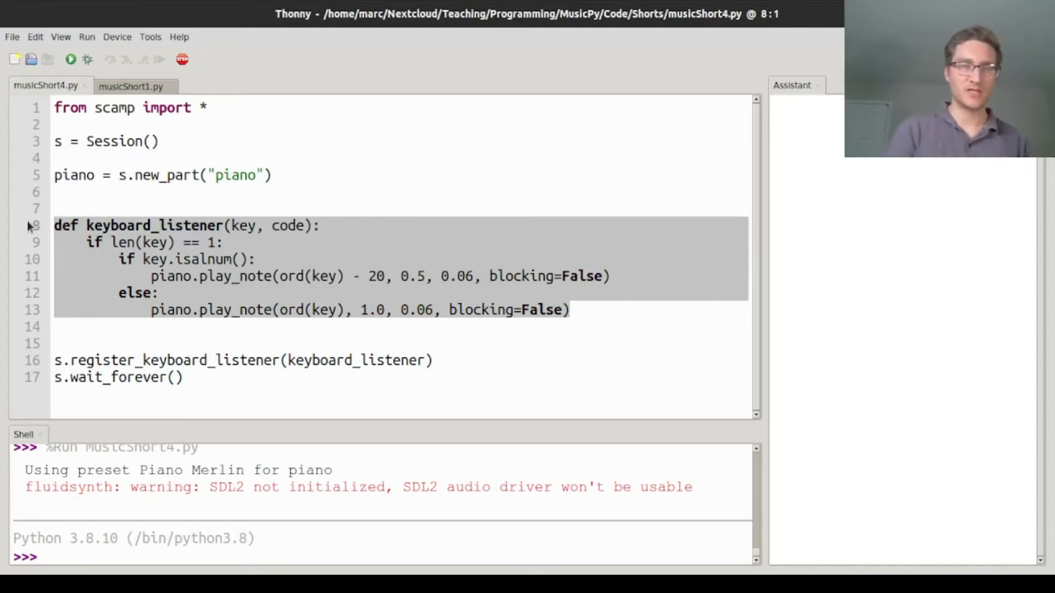
Review musicShort4.py: the scamp import, the keyboard_listener function and its register call
left_click(196, 225)
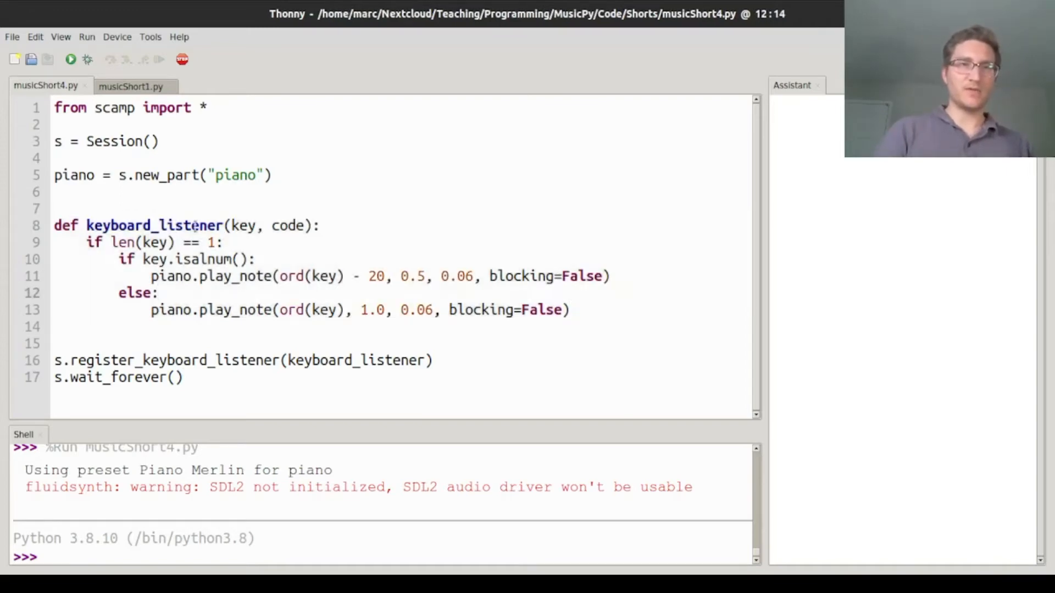
double_click(114, 107)
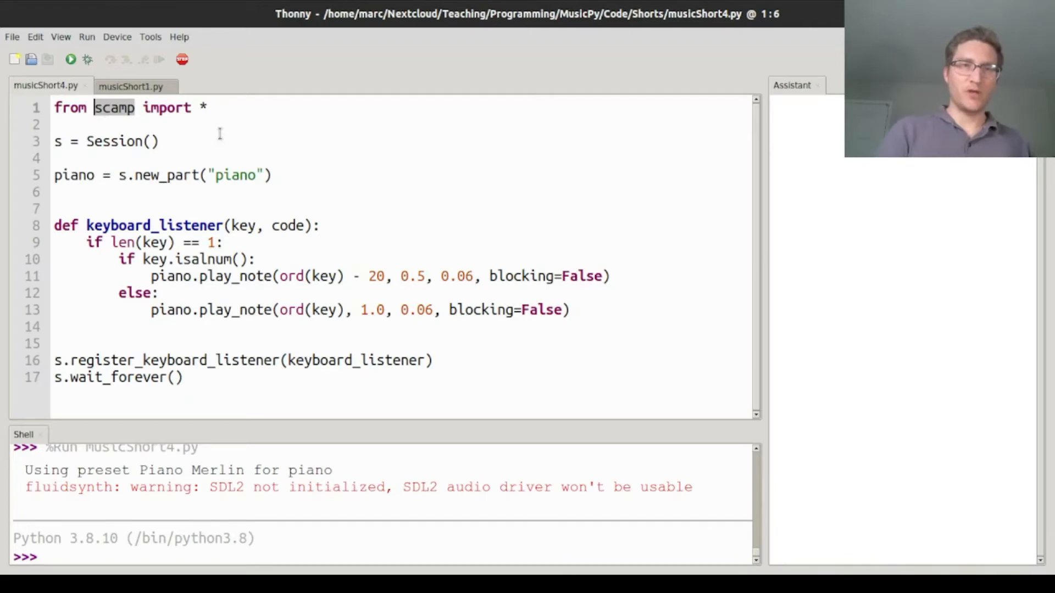
left_click_drag(54, 225, 568, 310)
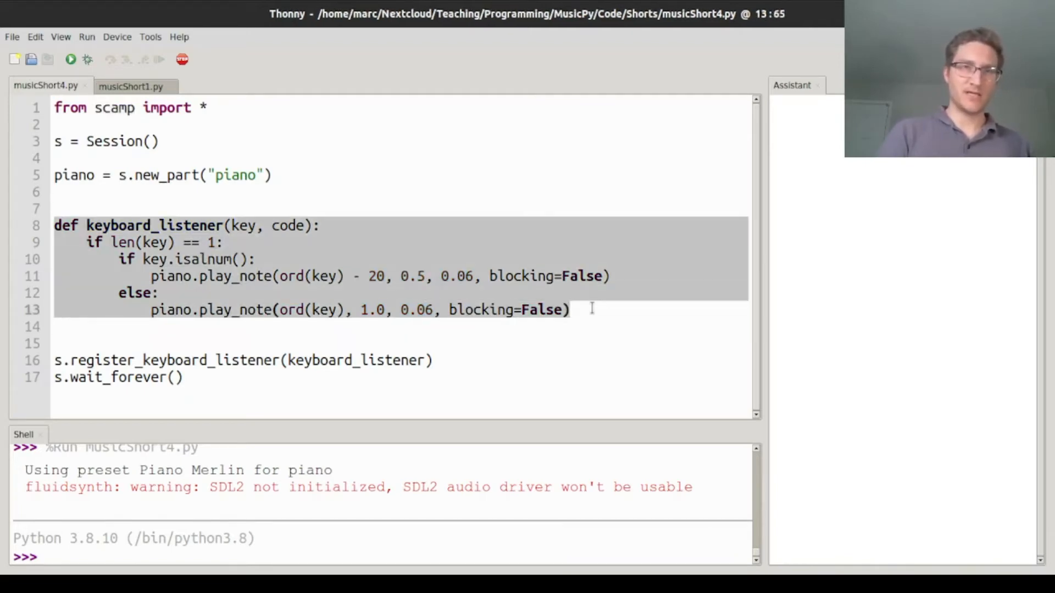
double_click(141, 360)
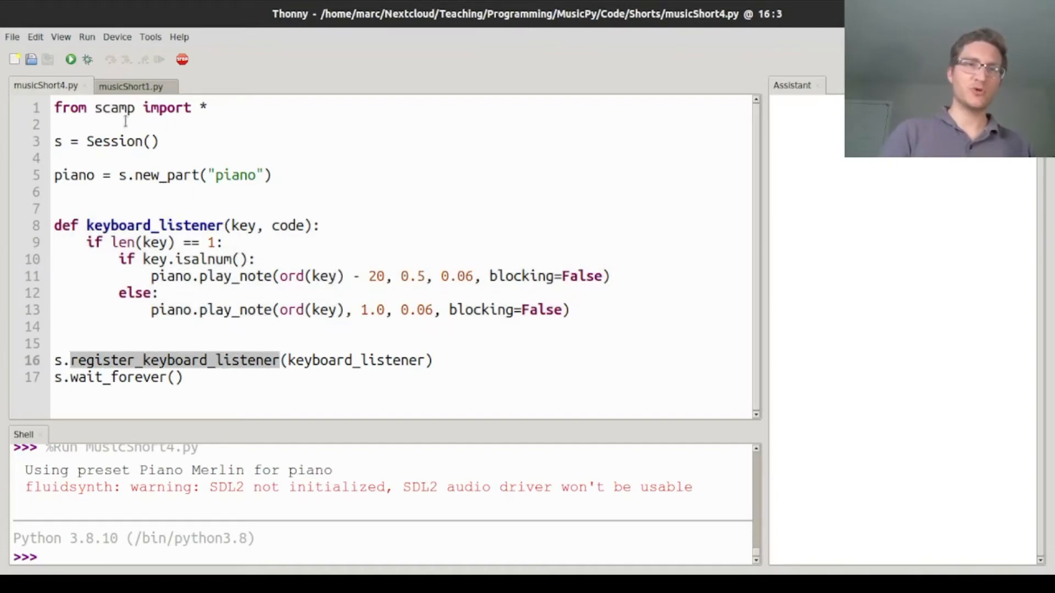
double_click(114, 141)
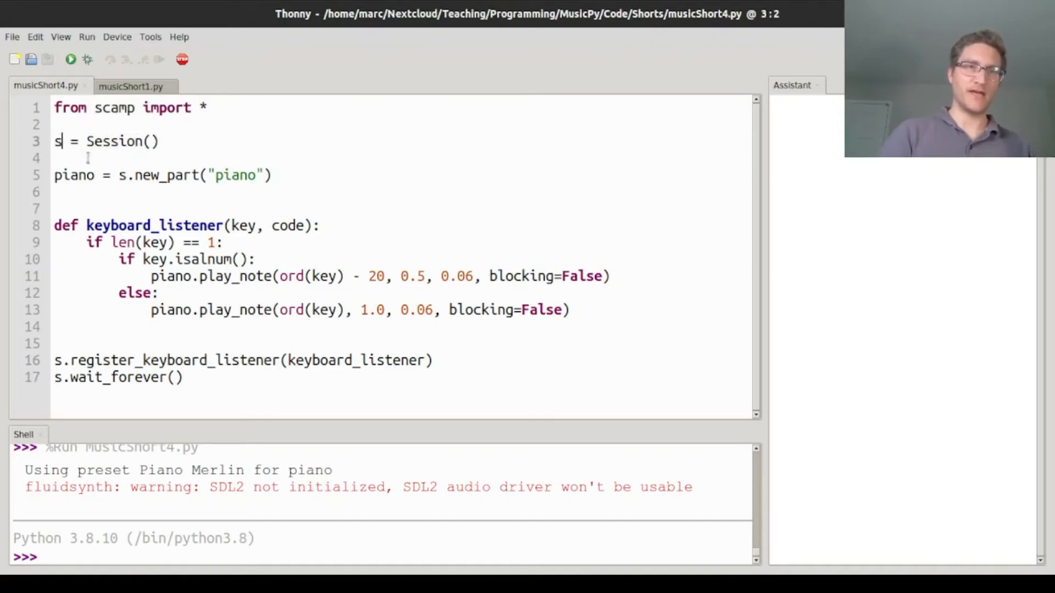
left_click_drag(119, 175, 273, 175)
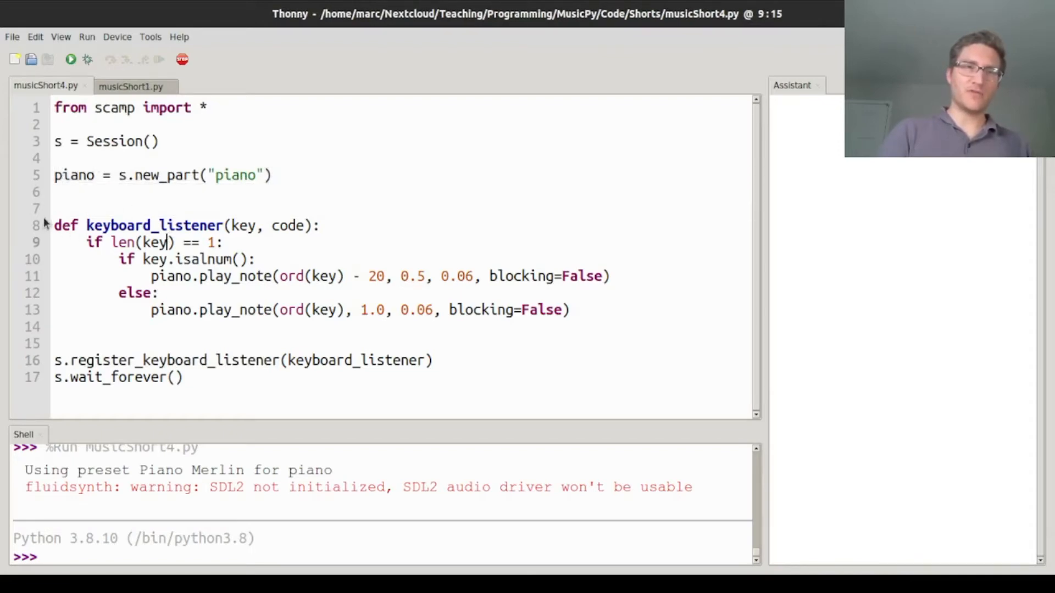
Comment out lines 9–13, the note-playing body of keyboard_listener
left_click_drag(54, 225, 434, 310)
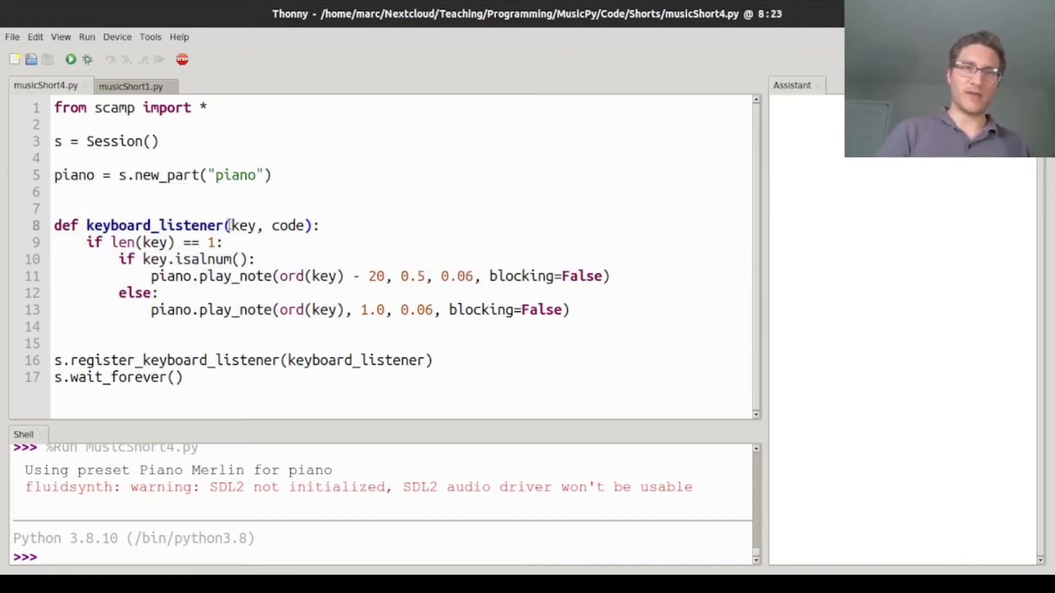
double_click(244, 226)
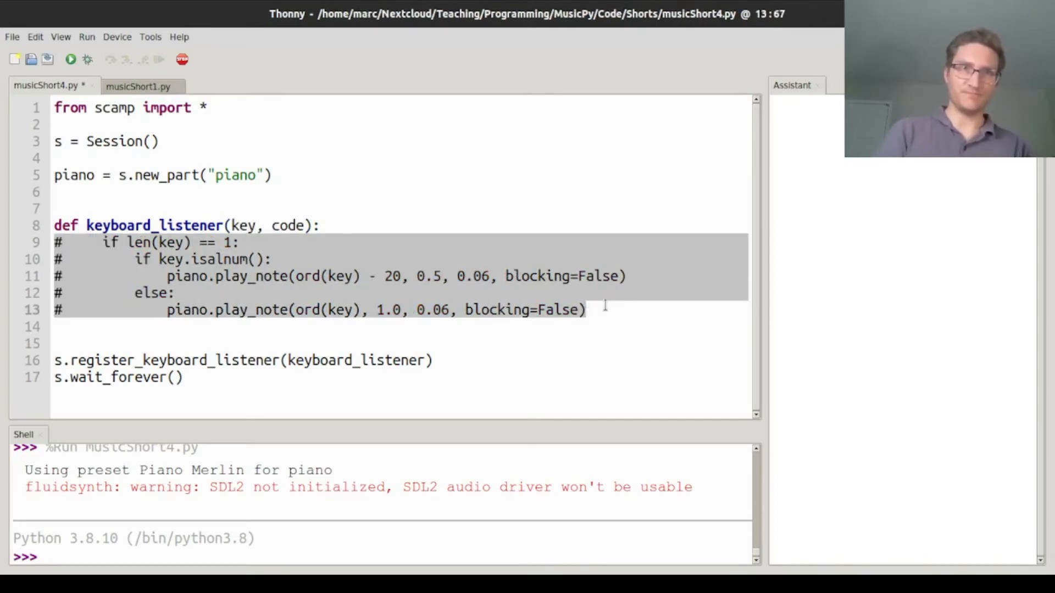
Add a print(key, code) line at the top of keyboard_listener
type("print")
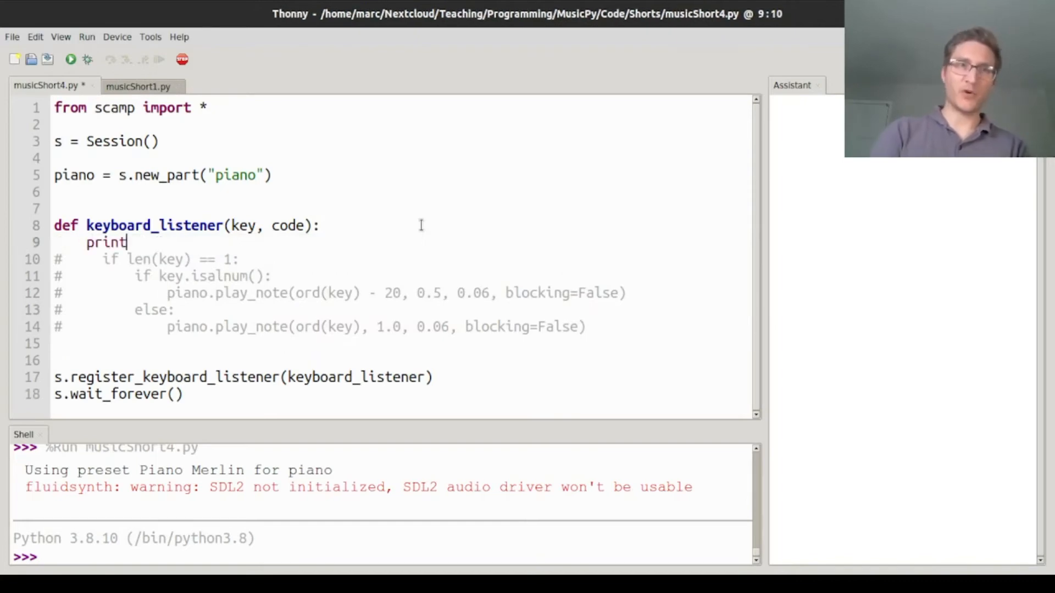
type("(key, code")
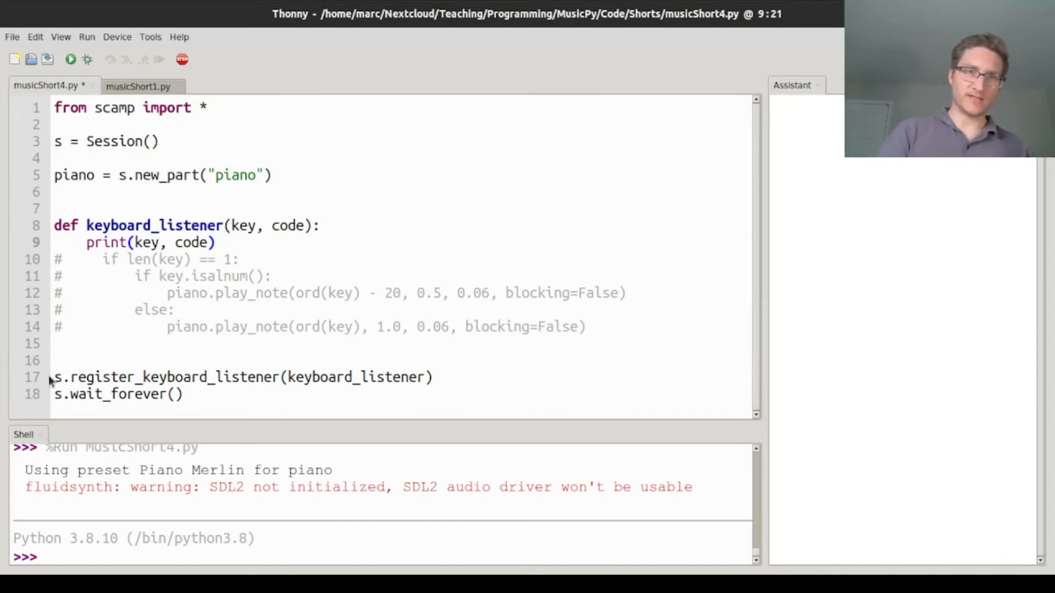
left_click(183, 394)
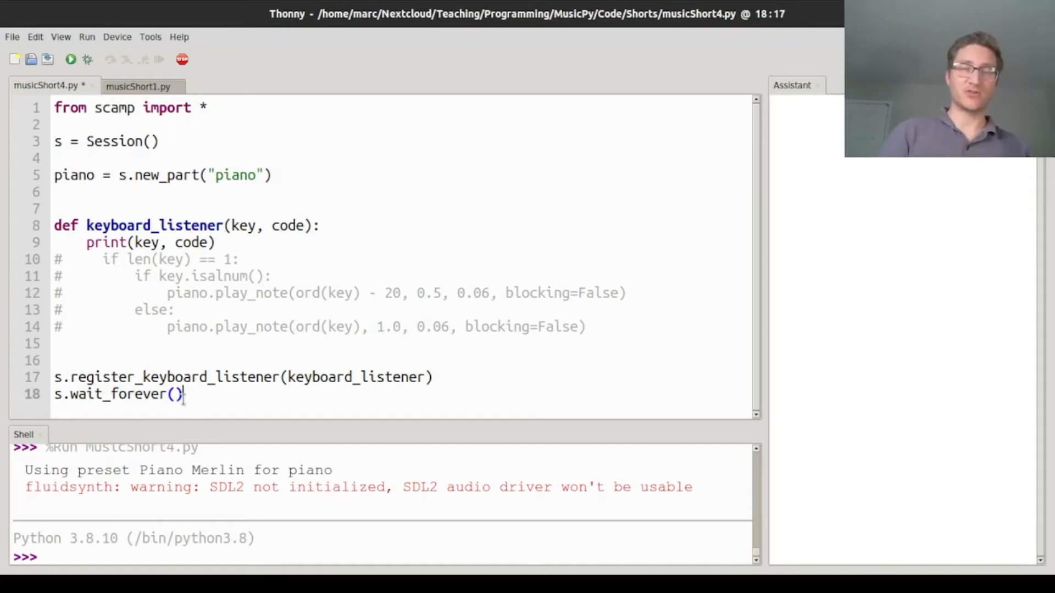
mouse_move(71, 60)
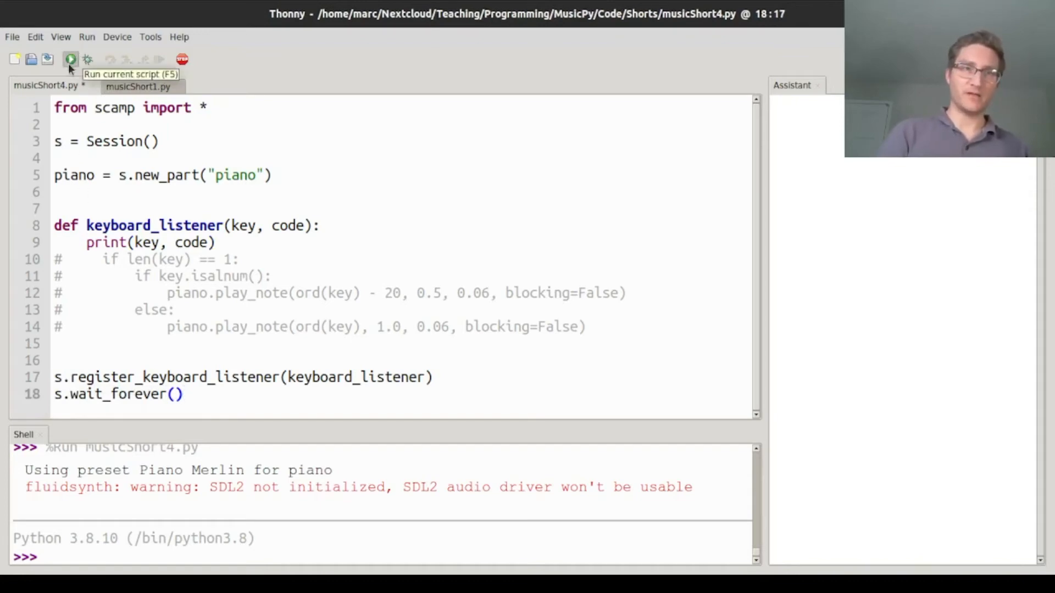
Run the script and inspect shell output such as space 32 and shift 16
left_click(70, 59)
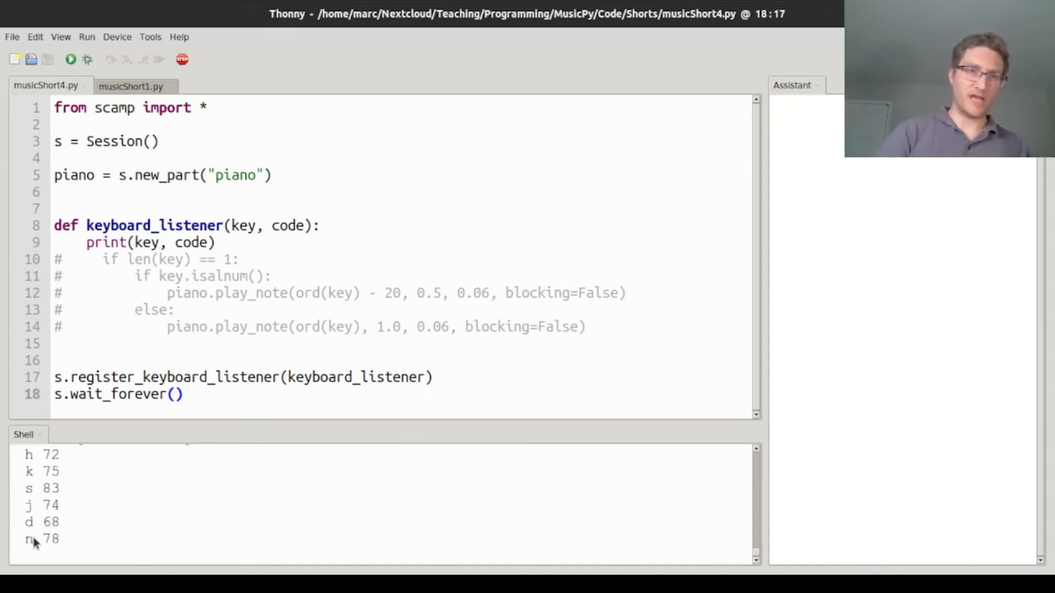
double_click(51, 538)
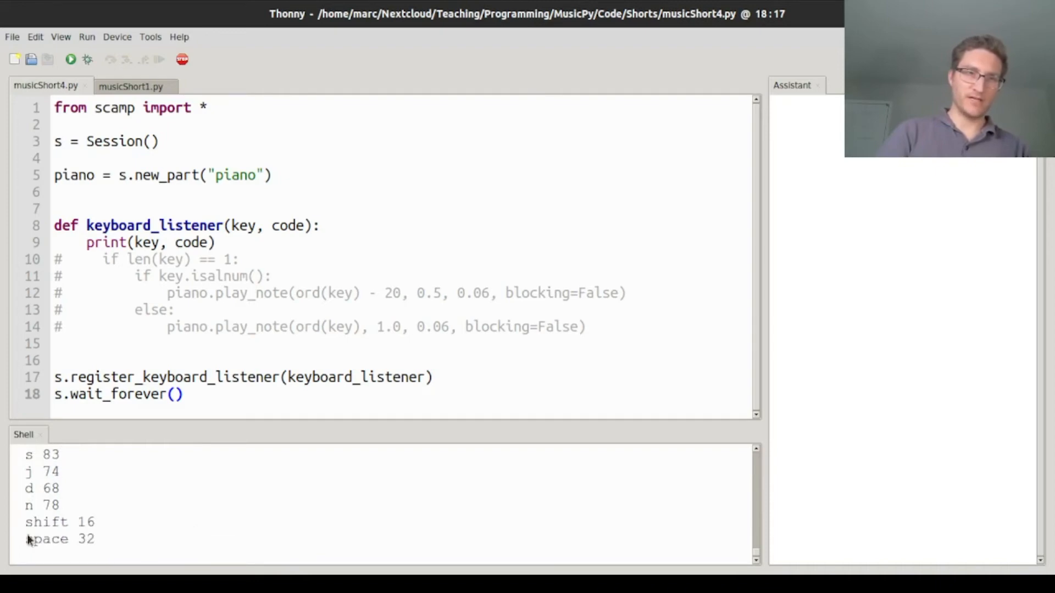
double_click(46, 522)
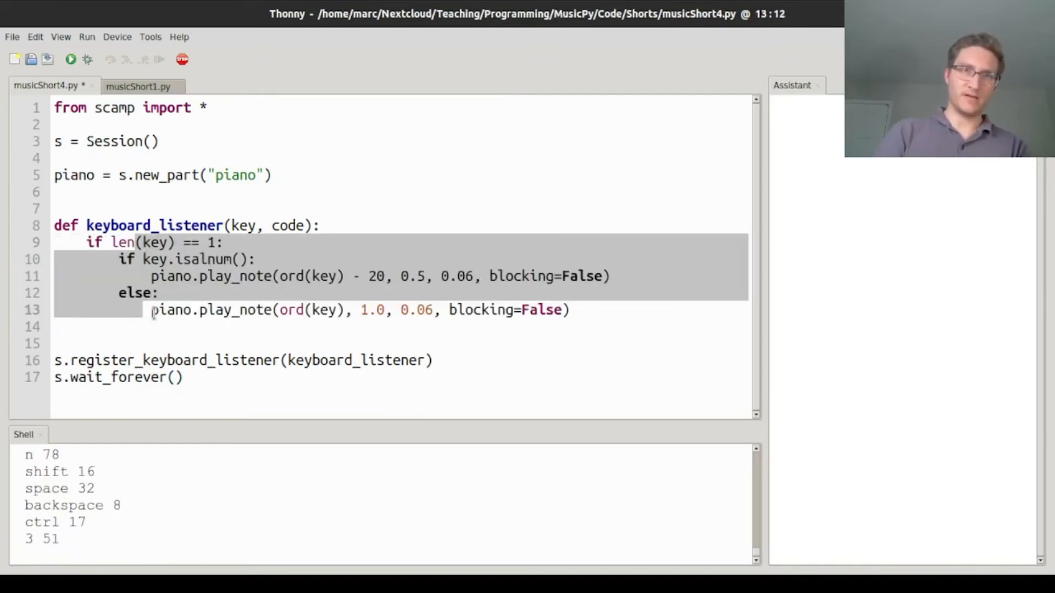
Remove the print line, uncomment the note-playing body, and run the script again
left_click(217, 243)
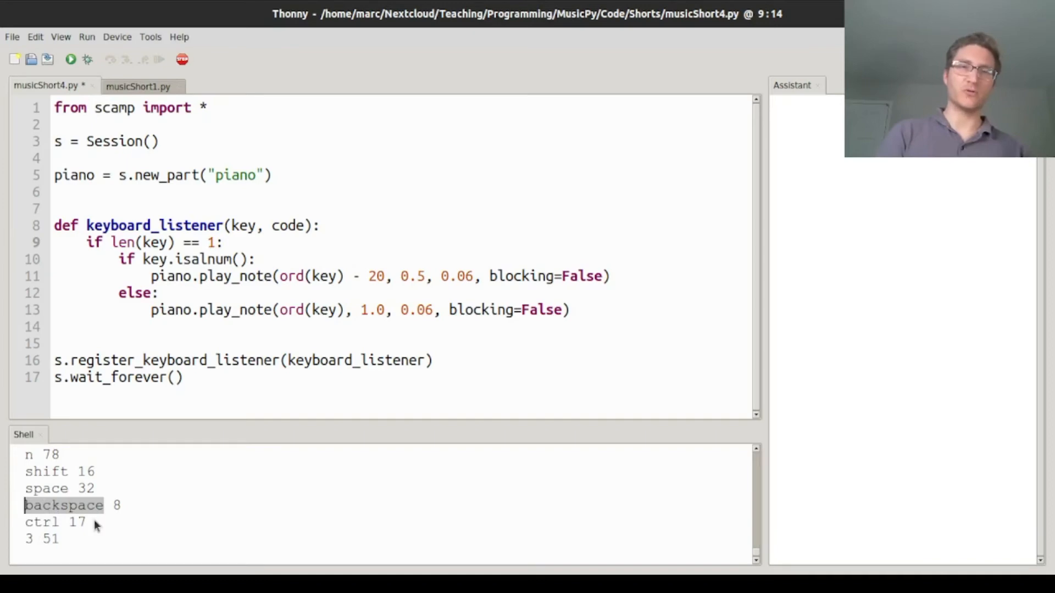
mouse_move(112, 264)
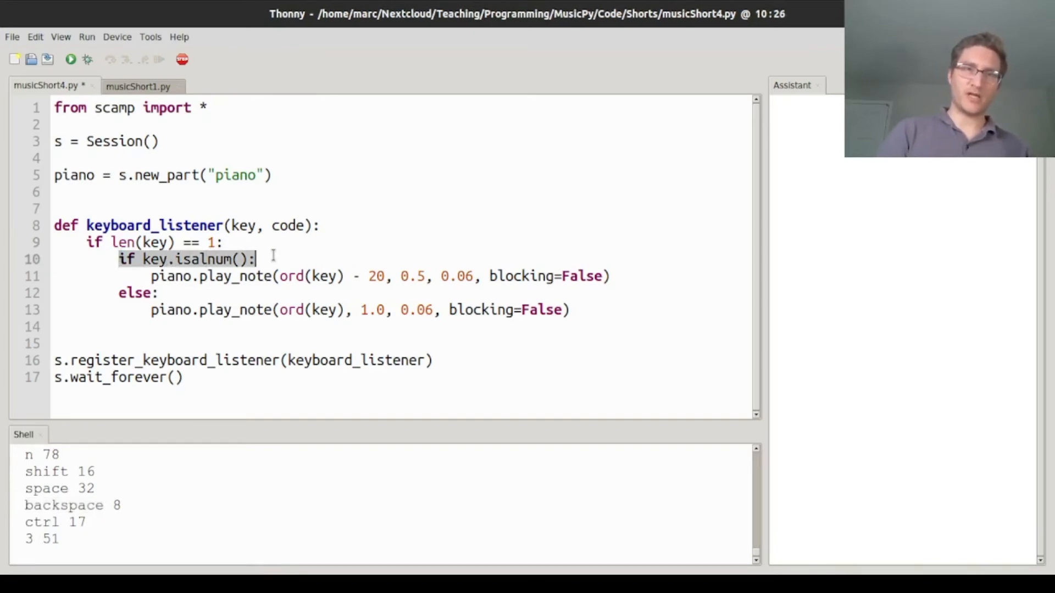
double_click(202, 259)
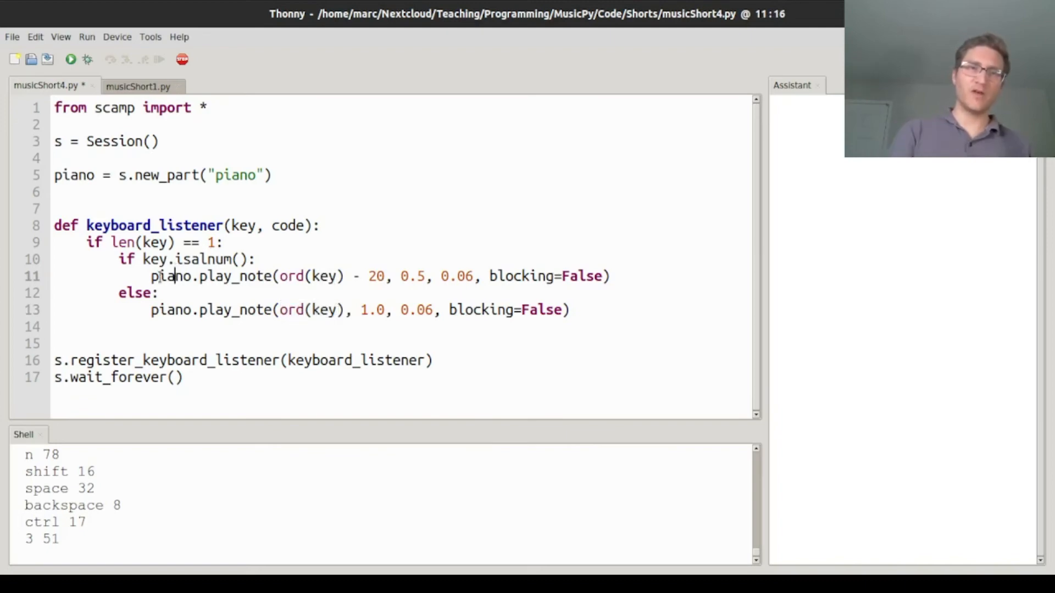
double_click(235, 276)
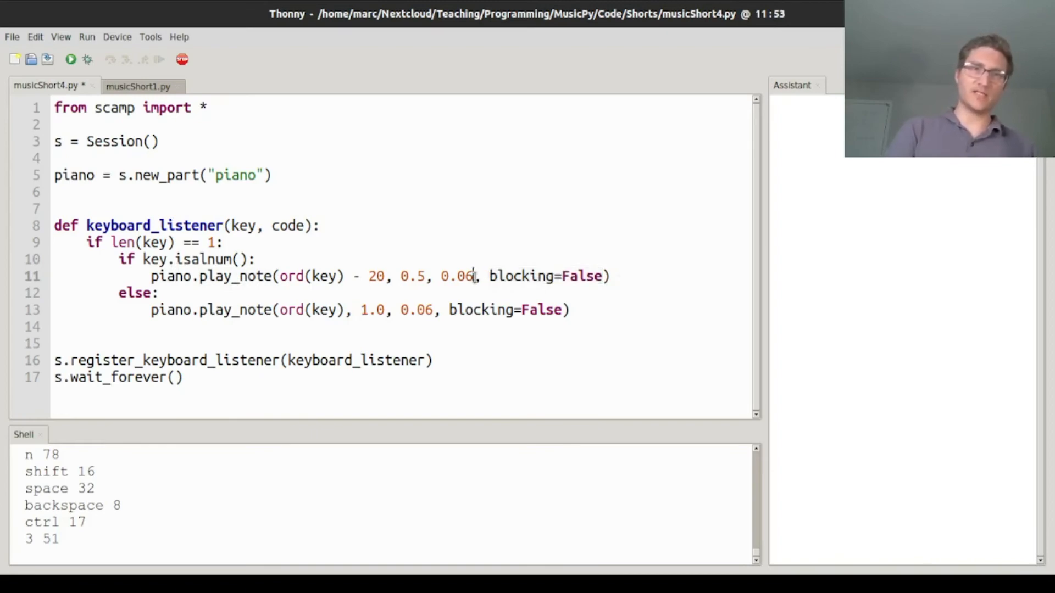
double_click(234, 276)
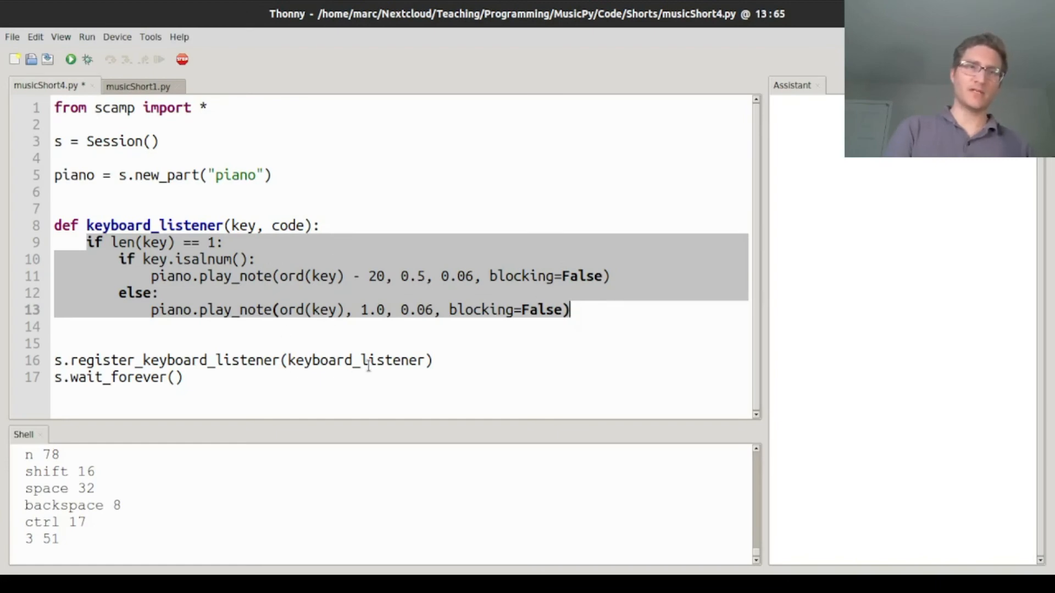
left_click(71, 59)
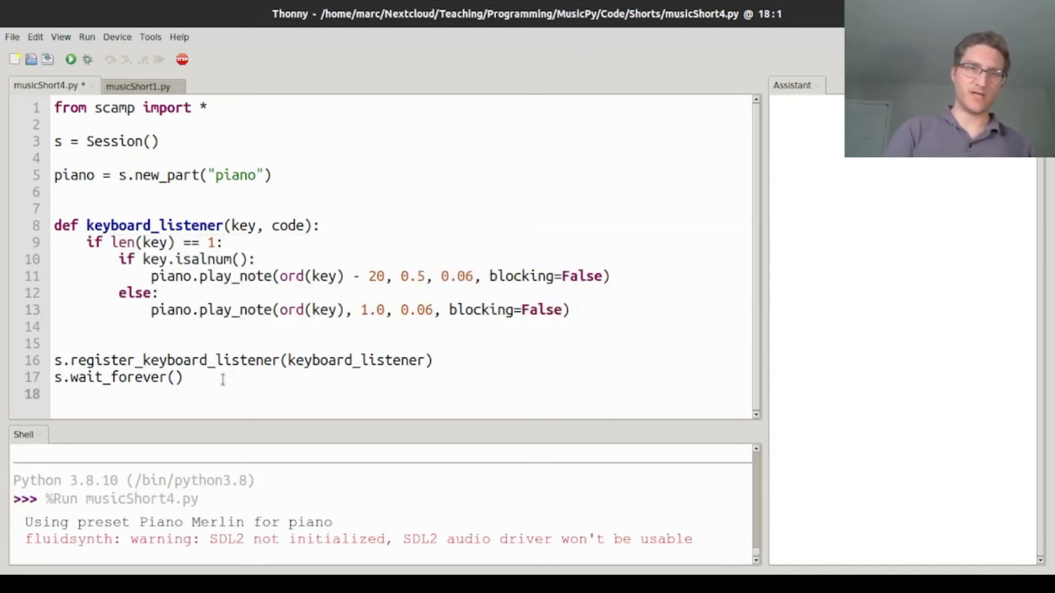
Type a test word, erase it, then type 'it makes some music!!!!!!' to hear notes play
type("hellood")
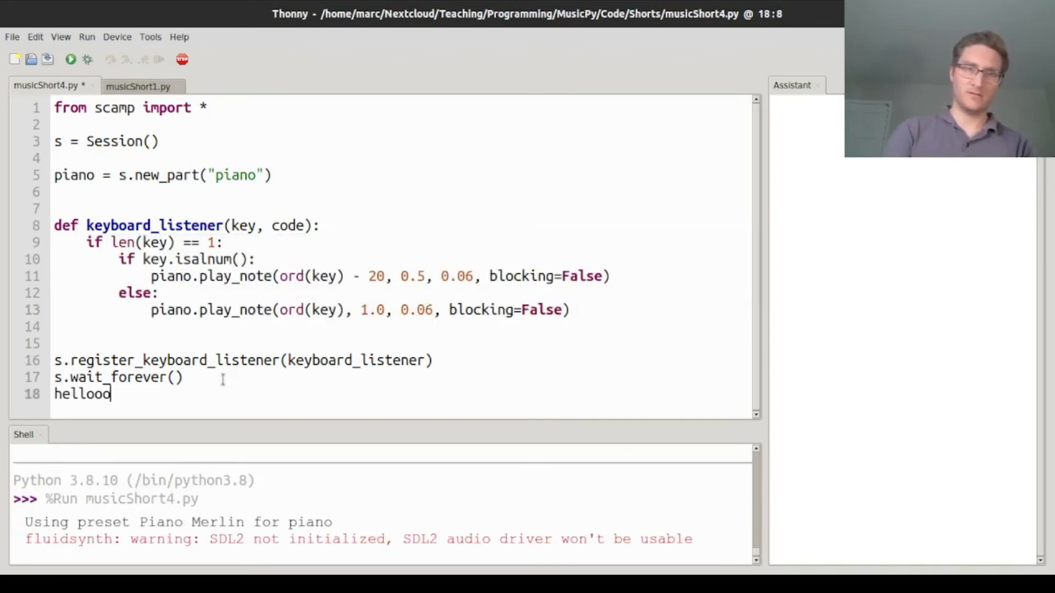
key("BackSpace")
type("That")
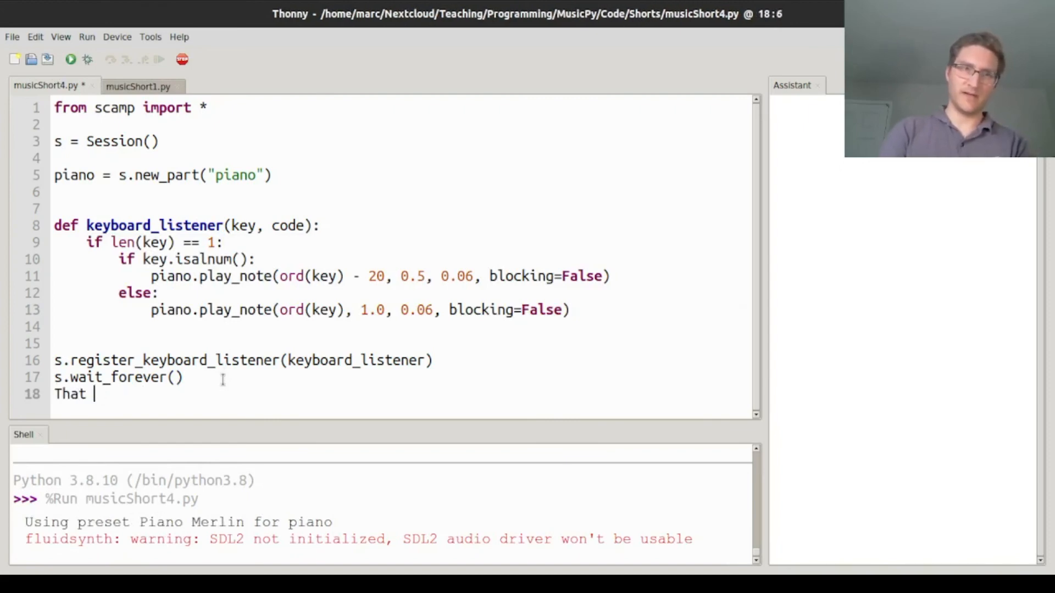
type("it makes s")
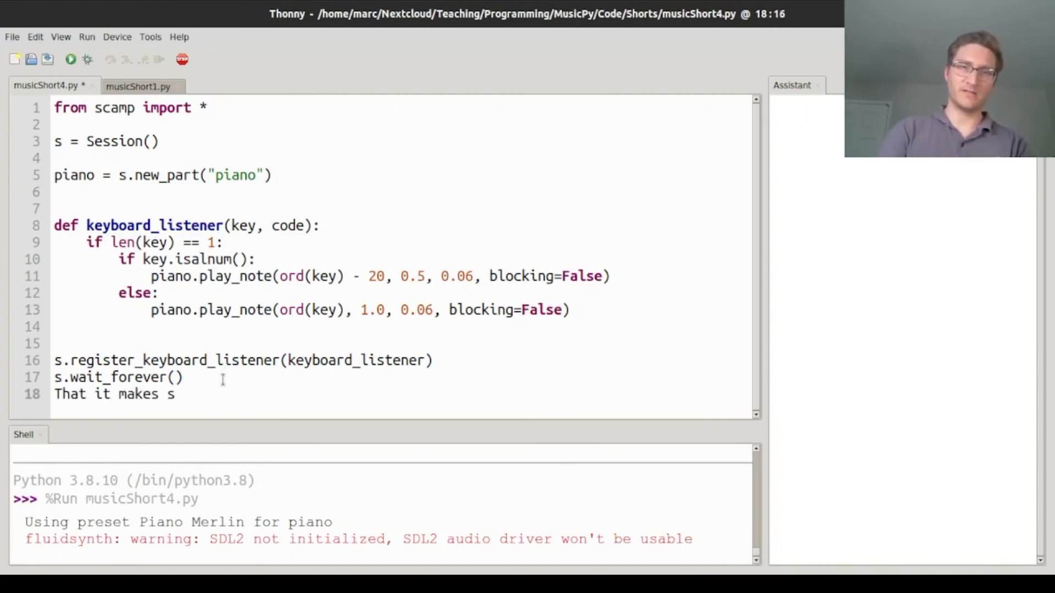
type("ome music!!!!!!")
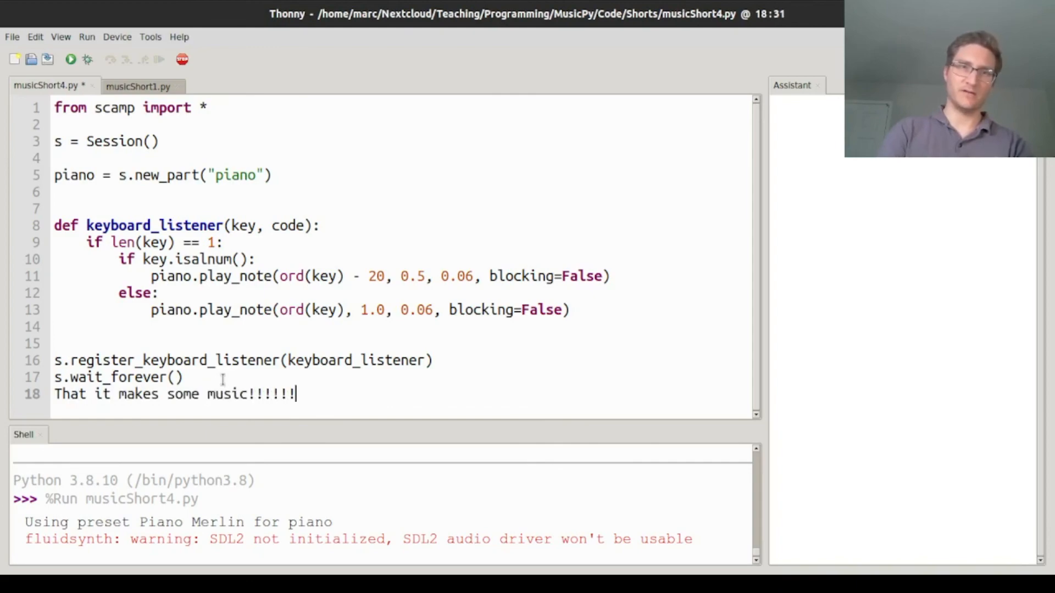